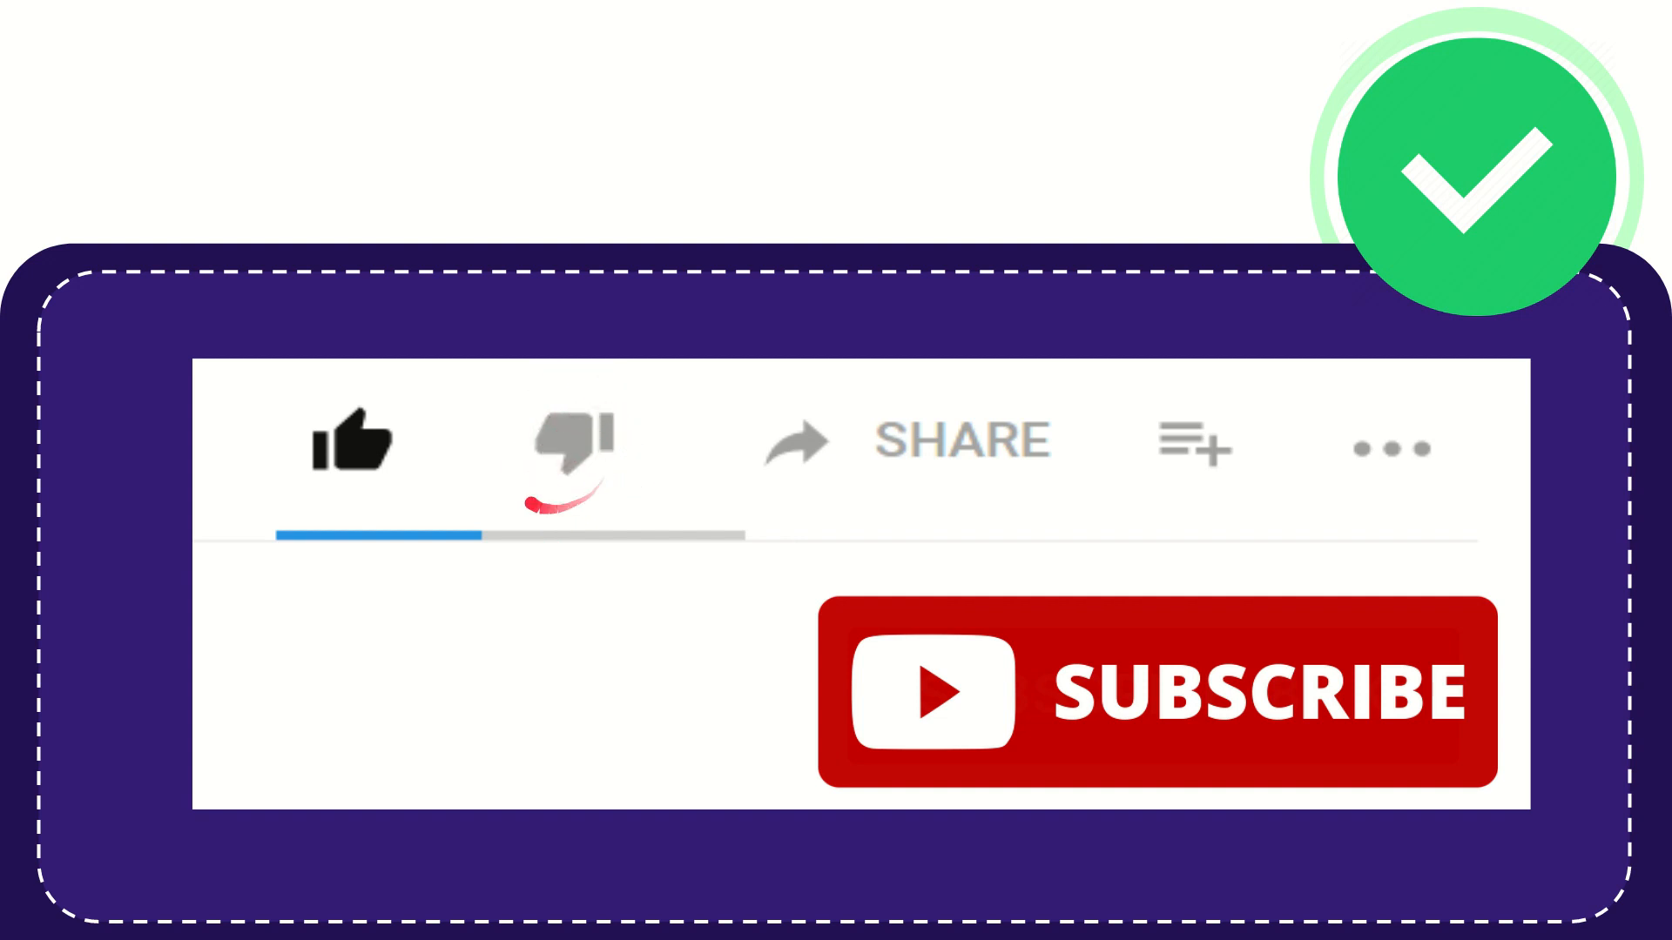
mouse_move(821, 469)
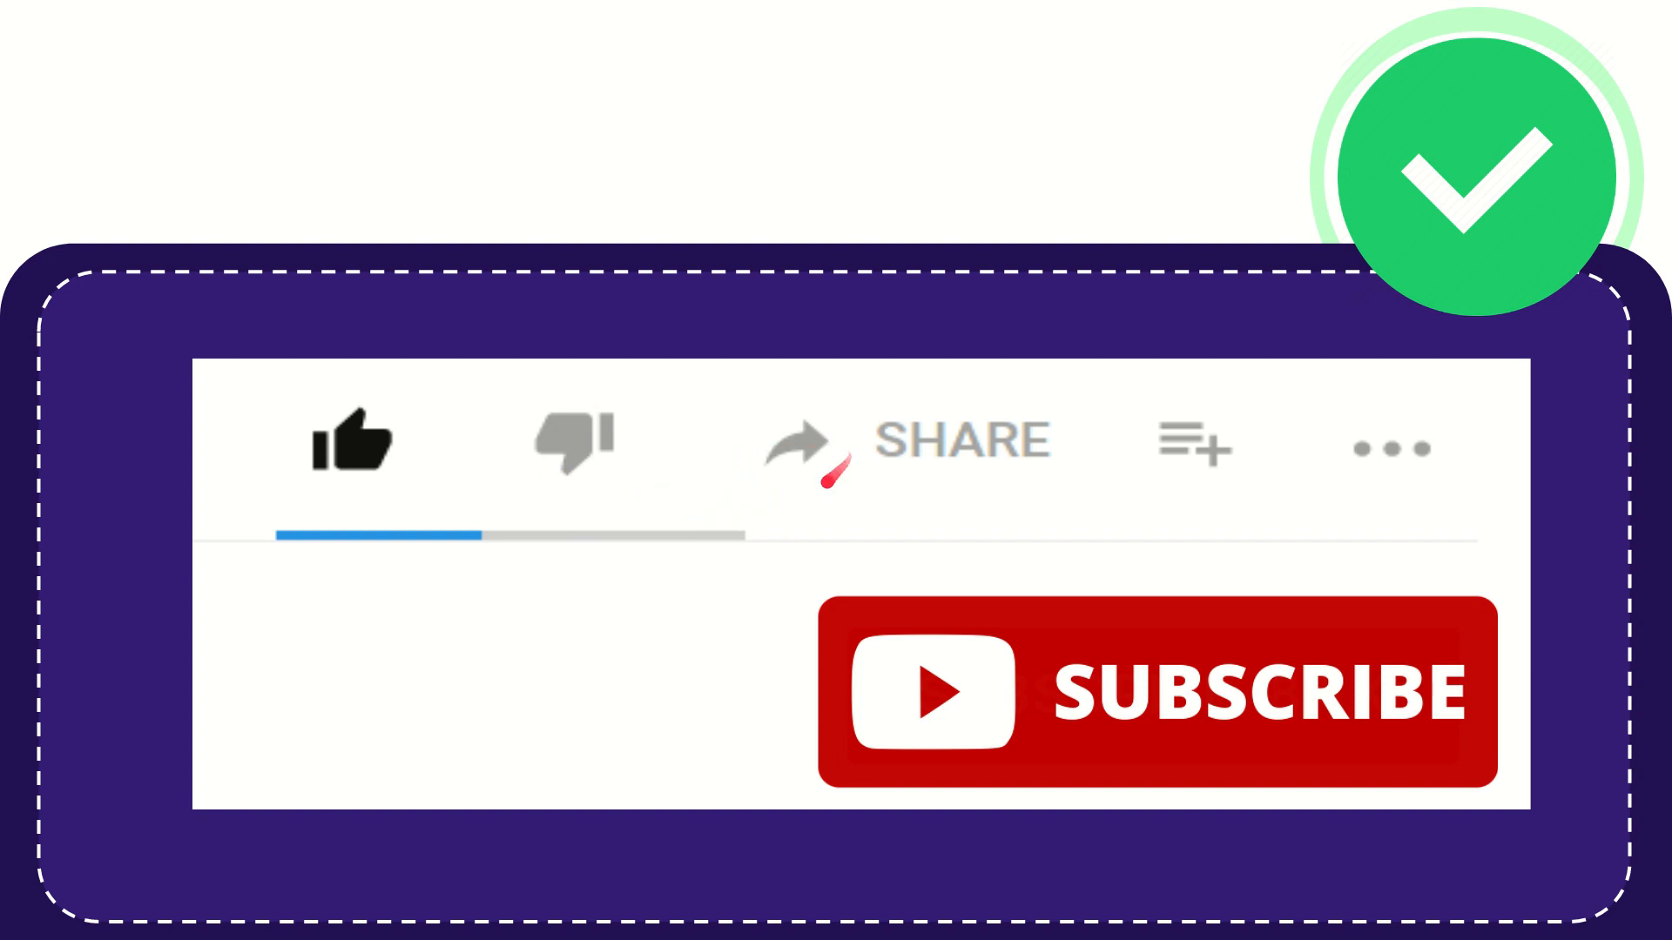